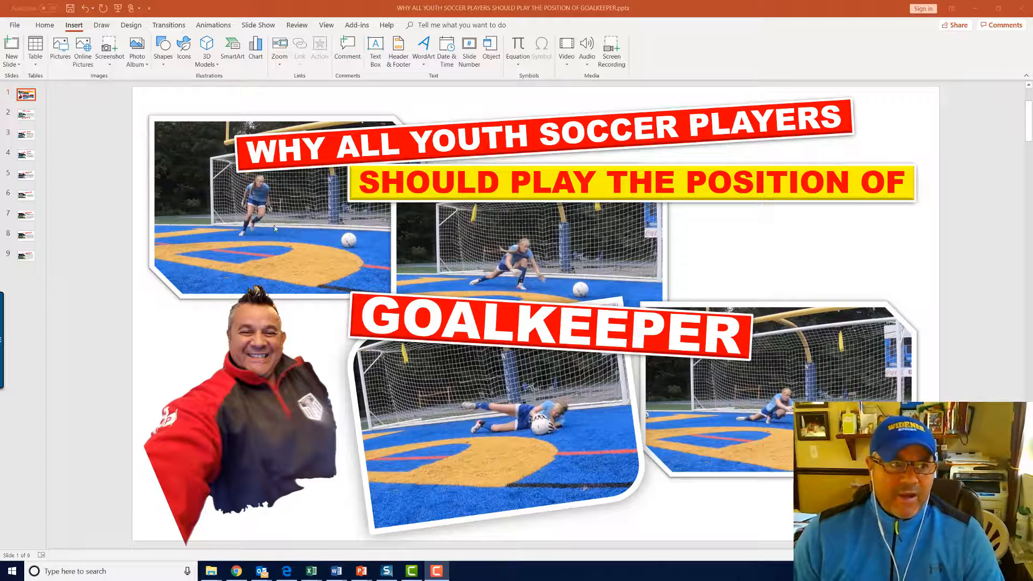
# Display slide 2 with the GOALKEEPER and HERE IS WHY banners
pyautogui.click(25, 114)
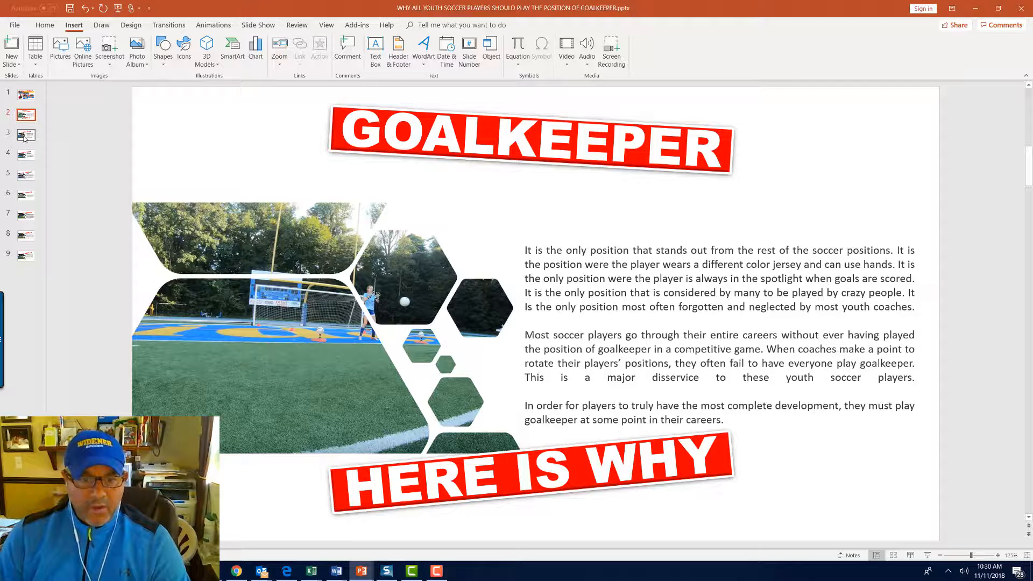
# Display slide 3, WHY YOU ASK, about developing new abilities
pyautogui.click(26, 135)
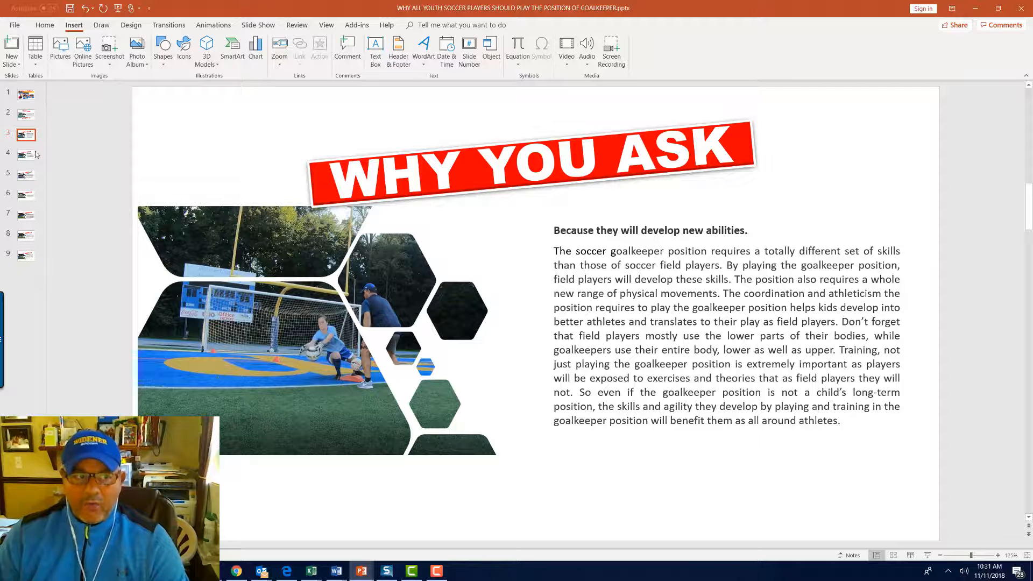
# Display slide 4 about goalkeepers gaining a new perspective
pyautogui.click(26, 156)
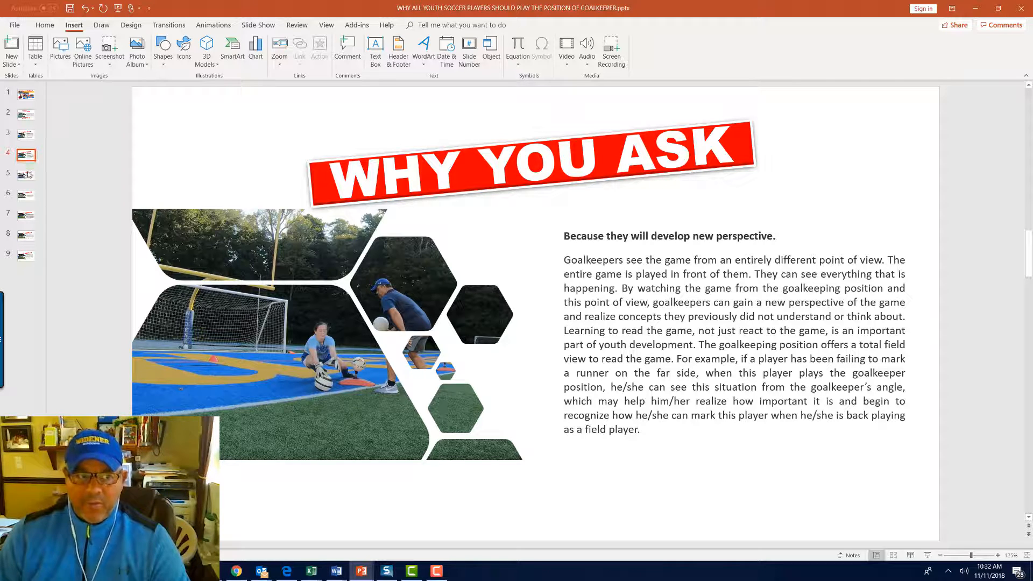
# Display slide 5 about goalkeeping building character
pyautogui.click(25, 175)
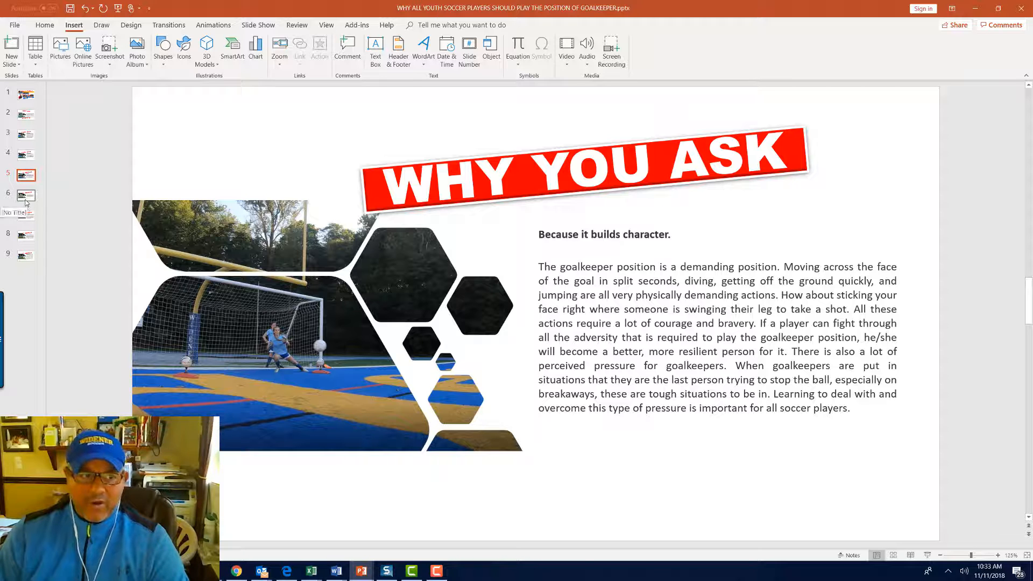
# Review slide 6 on empathy, then display slide 7 about finding their calling
pyautogui.click(25, 195)
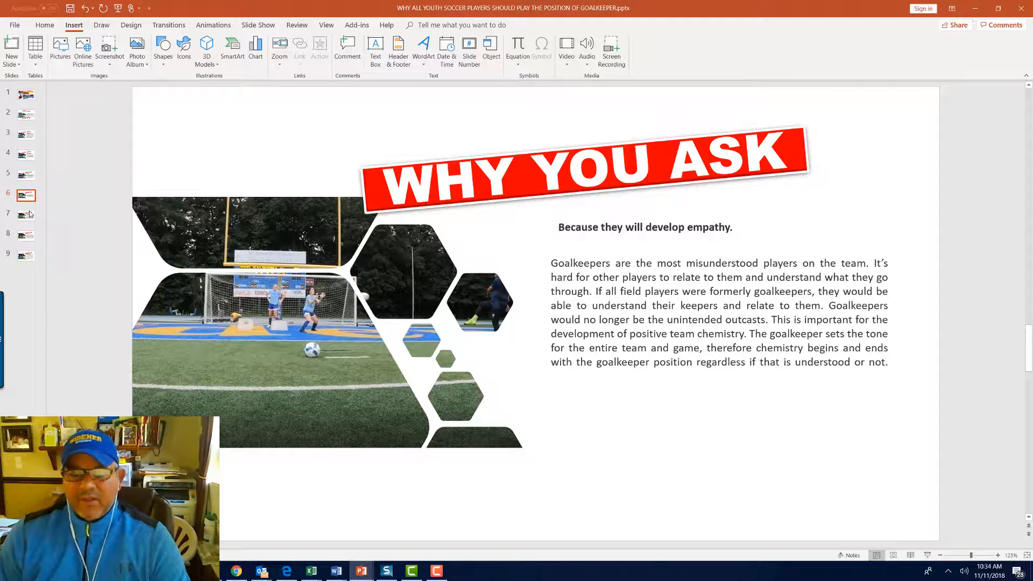
pyautogui.moveTo(26, 215)
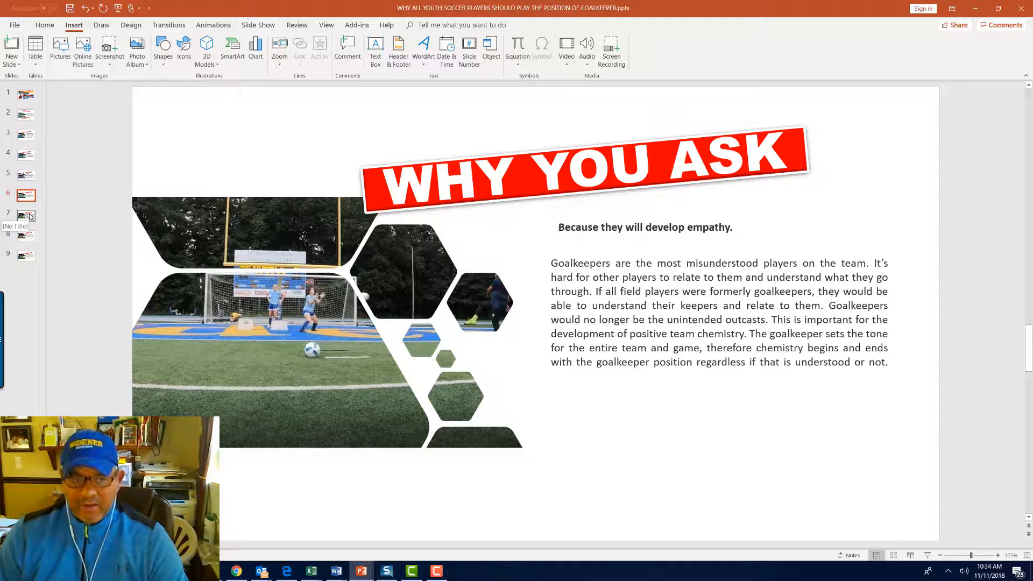
pyautogui.click(26, 215)
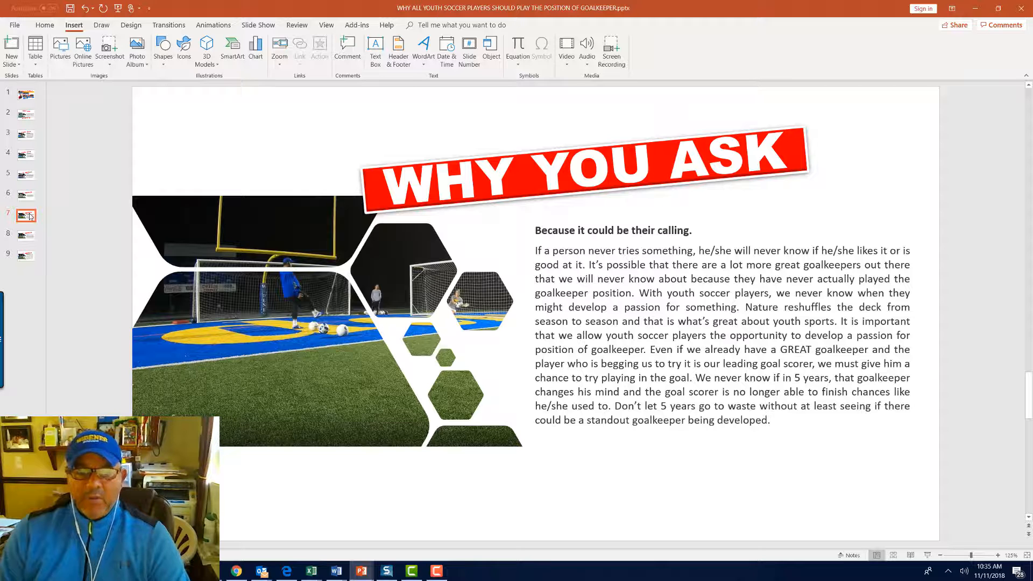
# Display slide 8 about goalkeepers becoming coaches
pyautogui.click(26, 236)
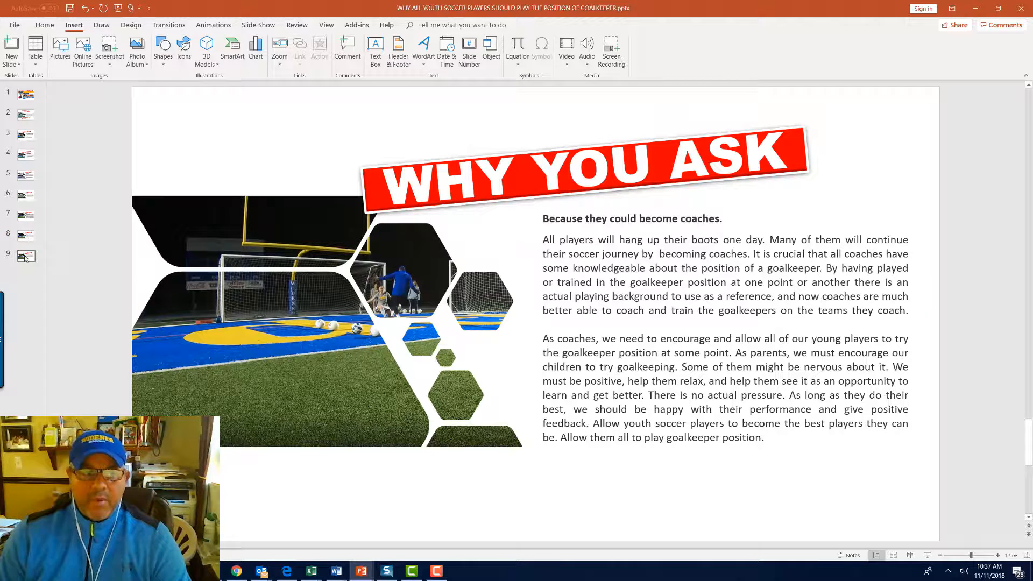
# Display the final slide about goalkeepers always being in demand
pyautogui.click(24, 256)
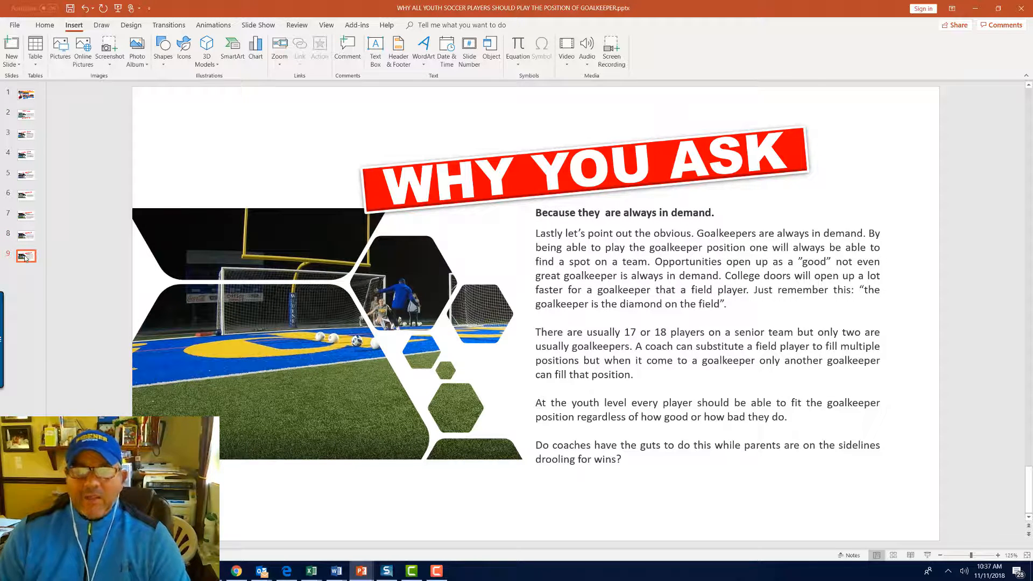